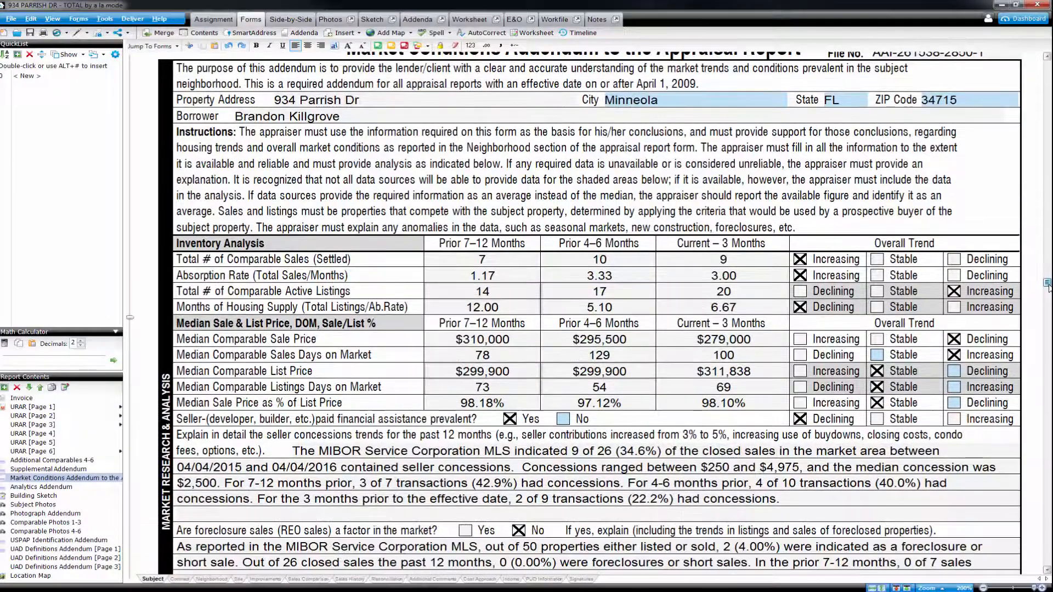
Add the Regression: Discount % analysis to the list queued for export
scroll(down, 3)
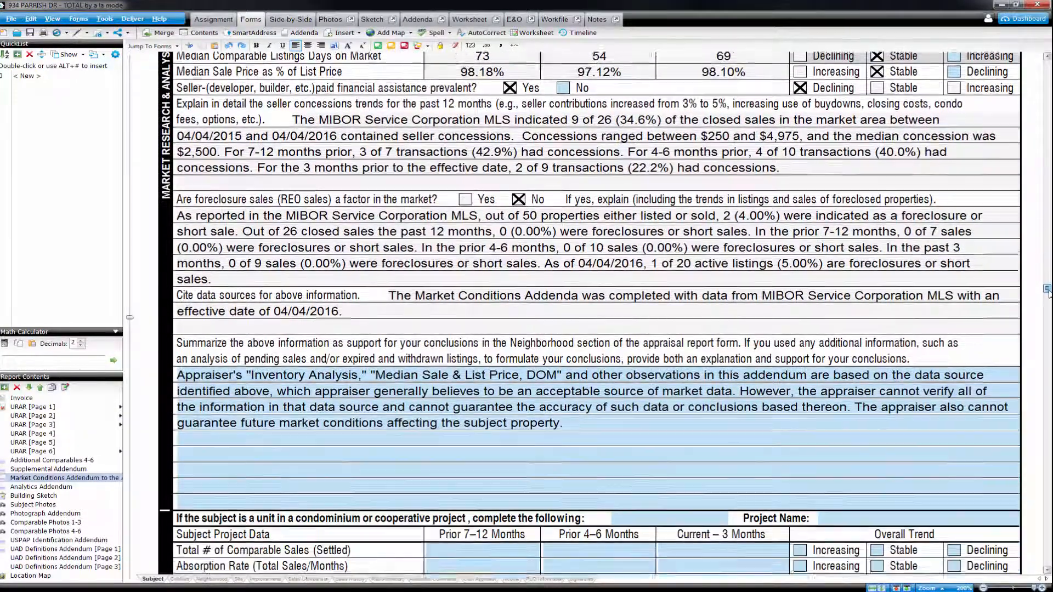
scroll(down, 3)
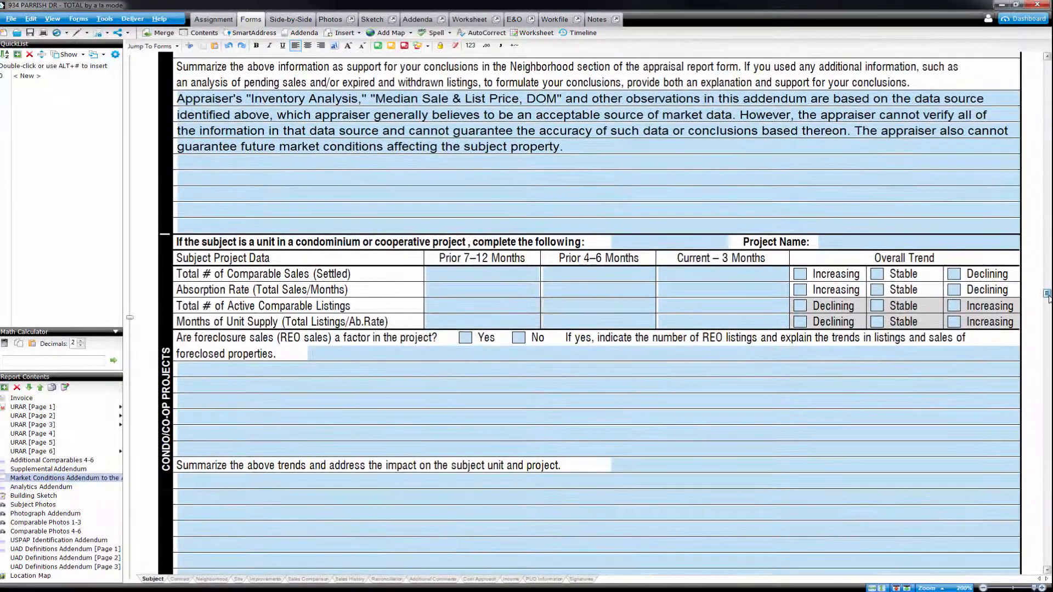
scroll(down, 3)
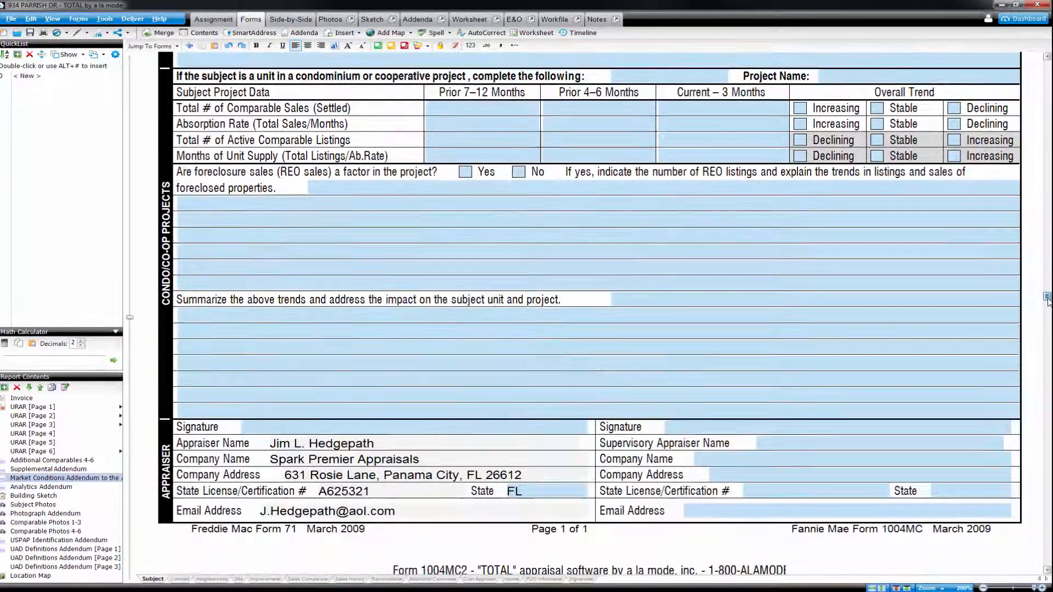
scroll(down, 3)
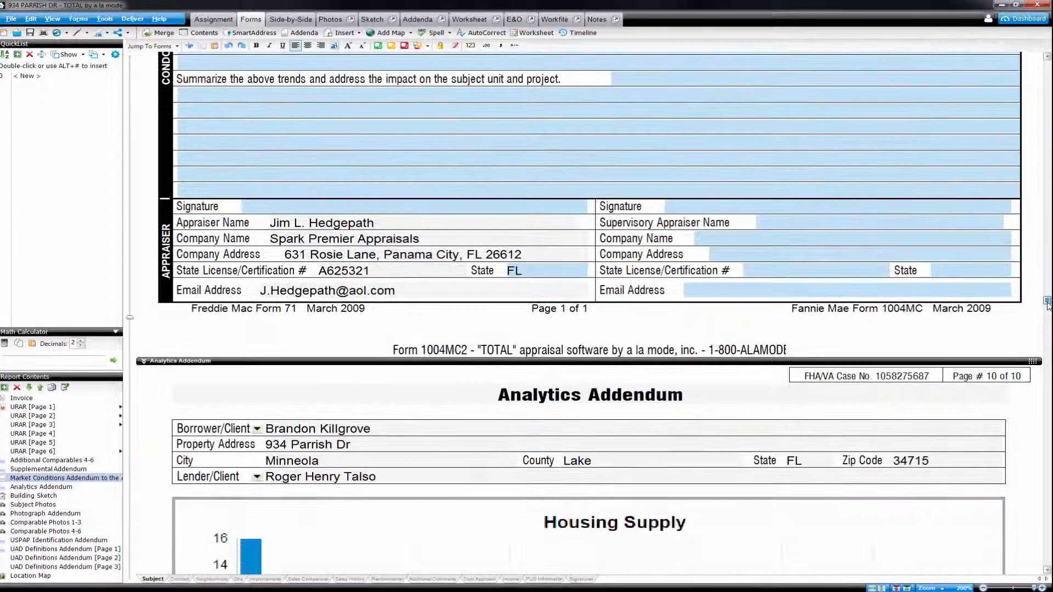
scroll(down, 3)
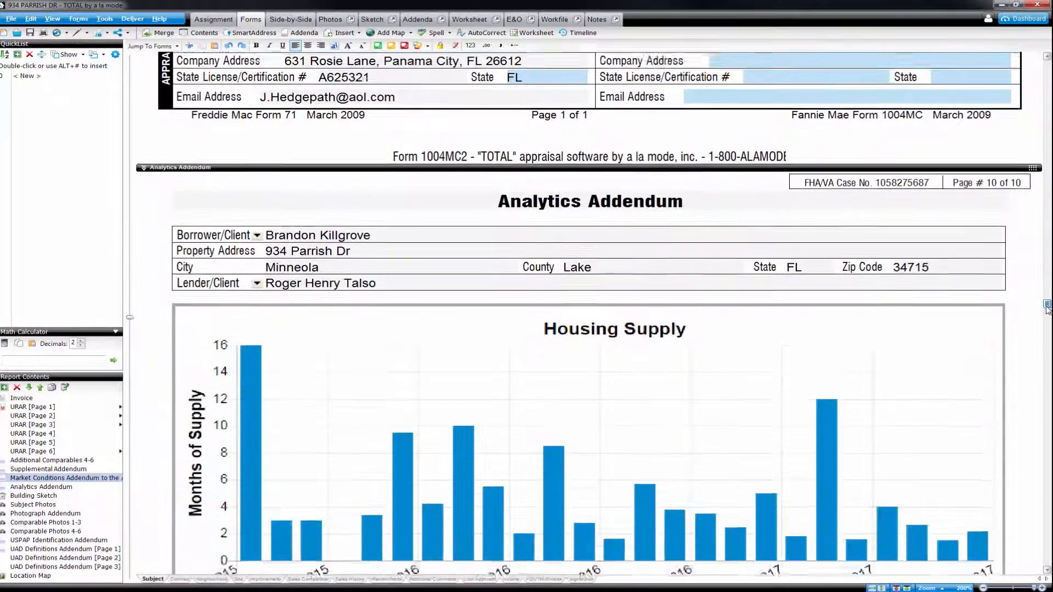
scroll(down, 3)
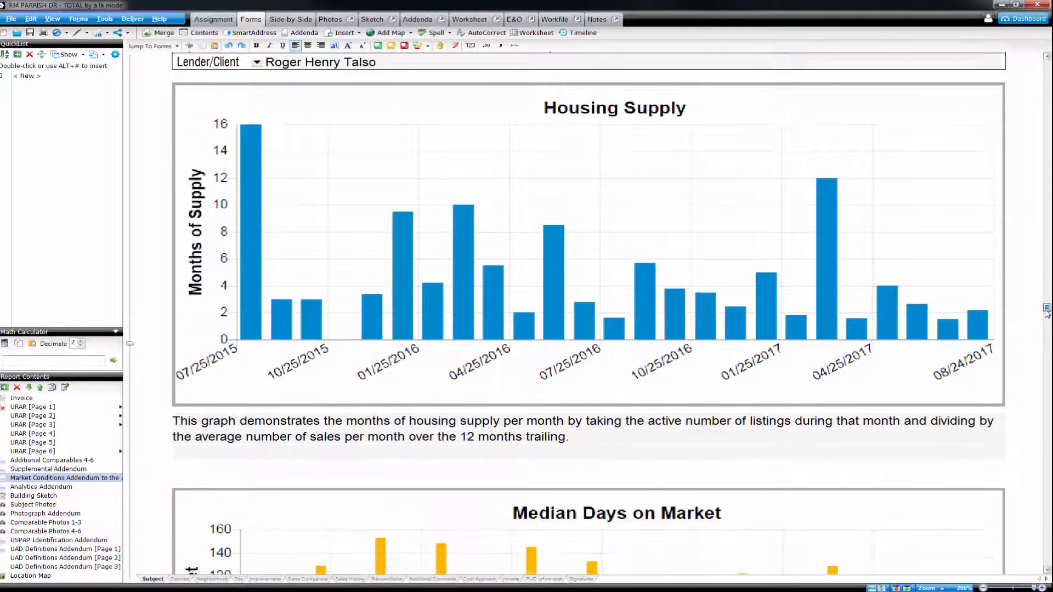
scroll(down, 3)
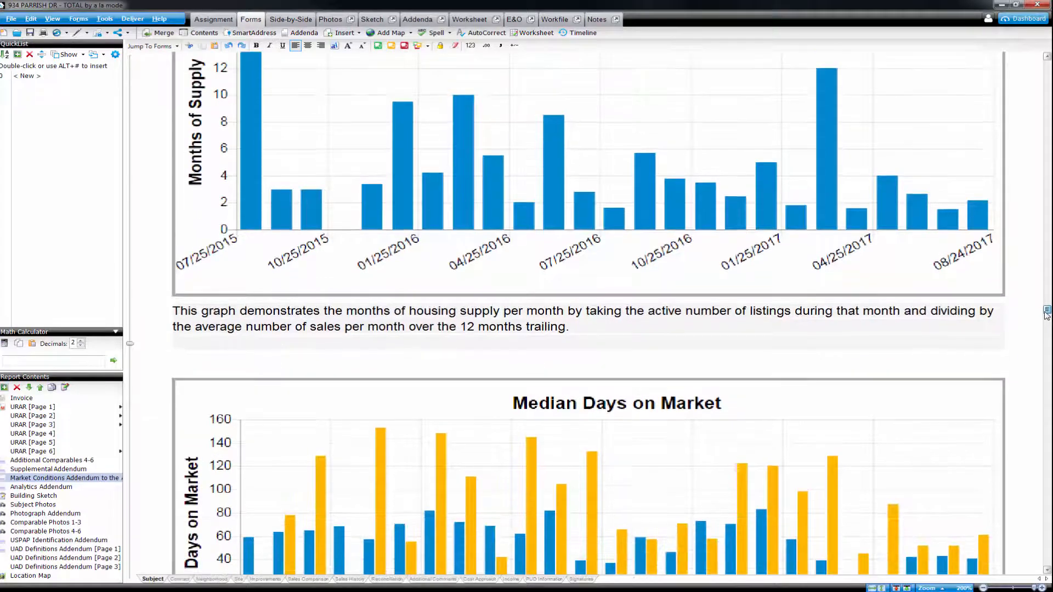
scroll(down, 3)
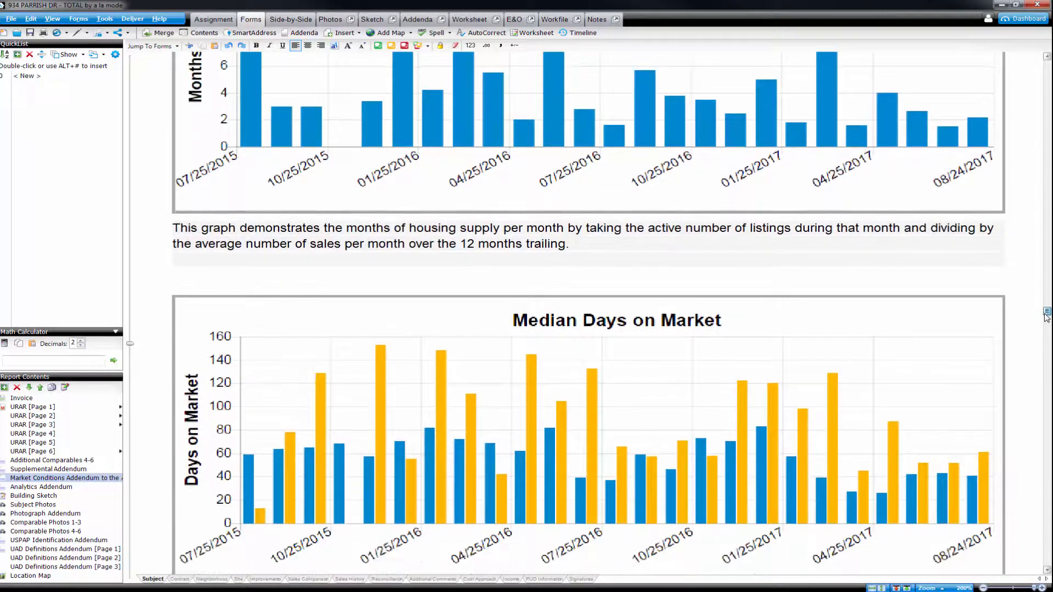
scroll(down, 3)
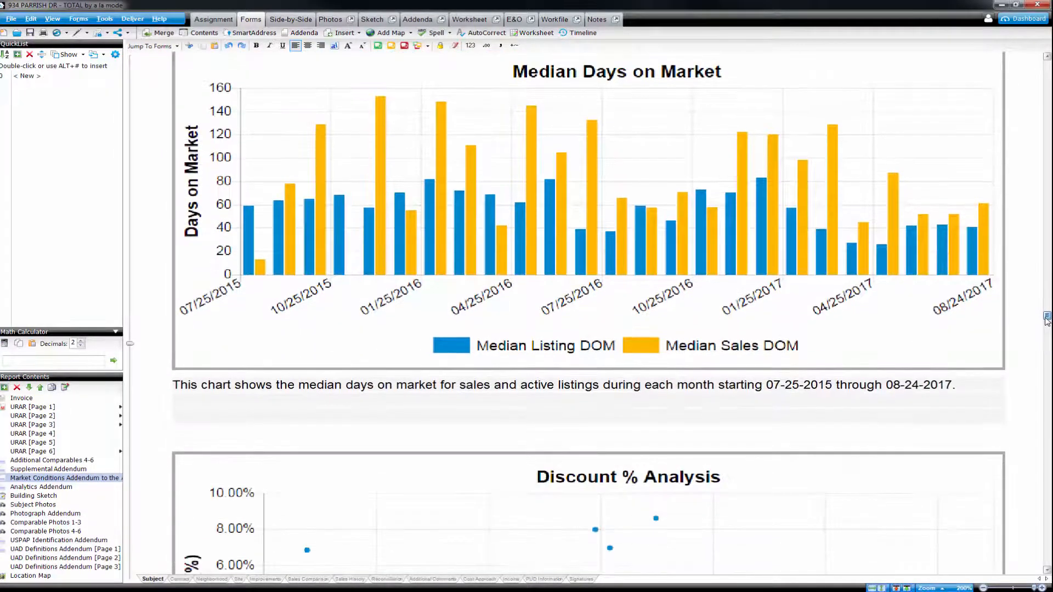
scroll(down, 3)
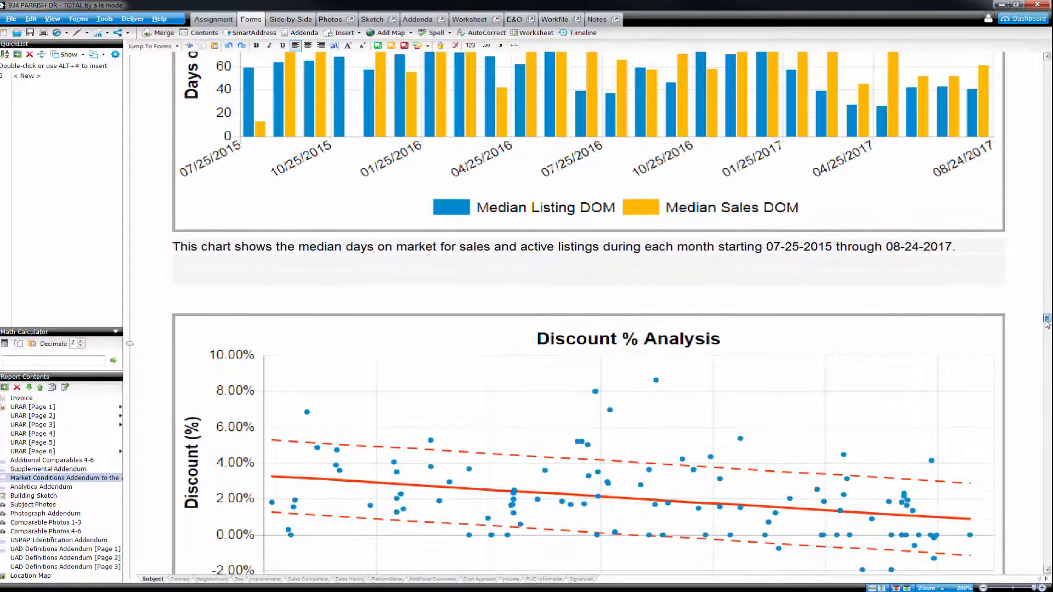
scroll(down, 3)
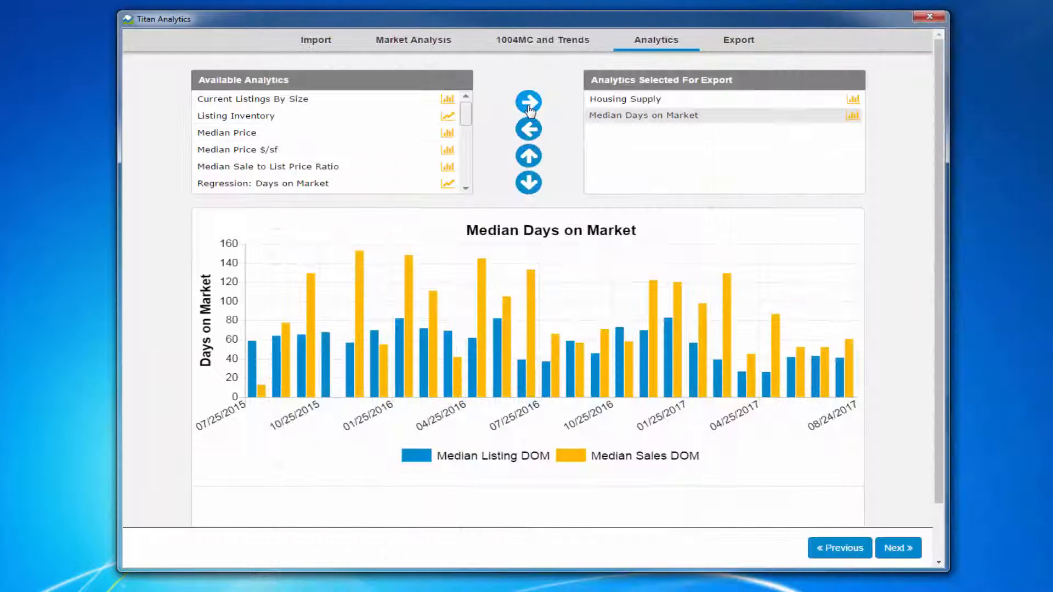
click(276, 181)
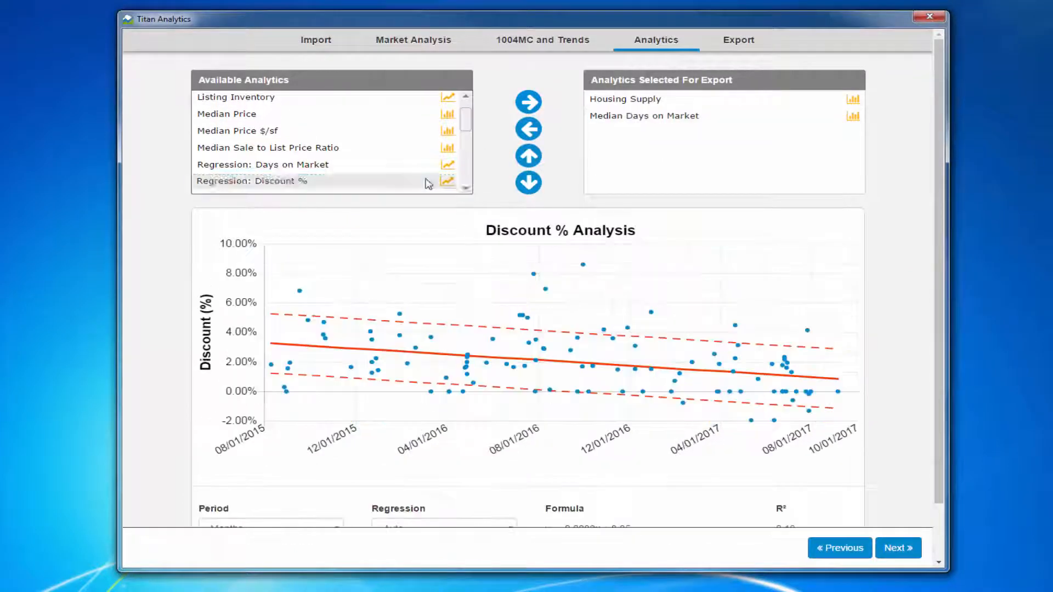
click(527, 101)
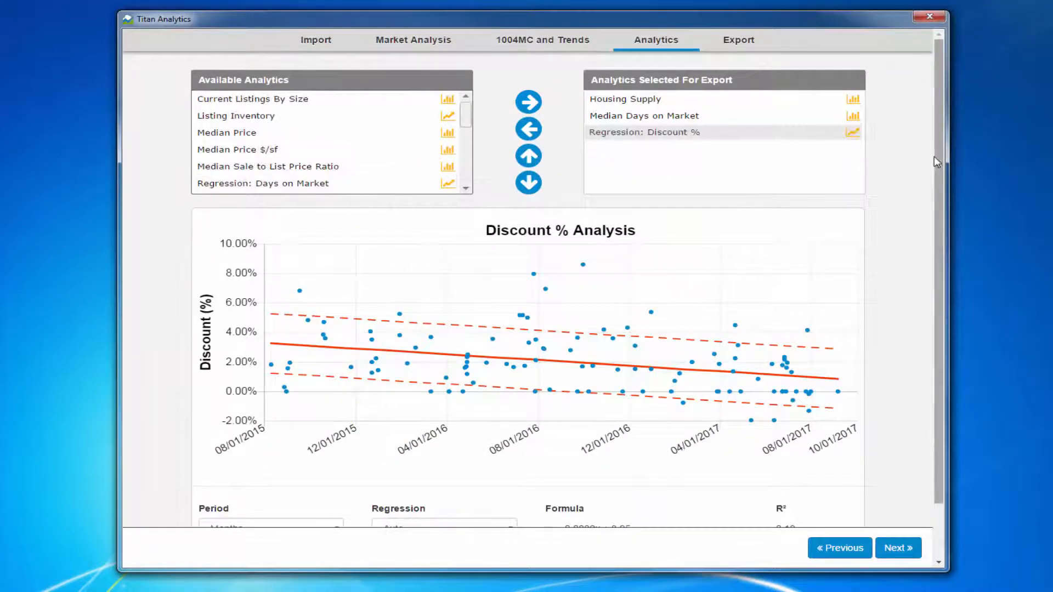
Review the Regression type dropdown and proceed to the export options page
scroll(down, 3)
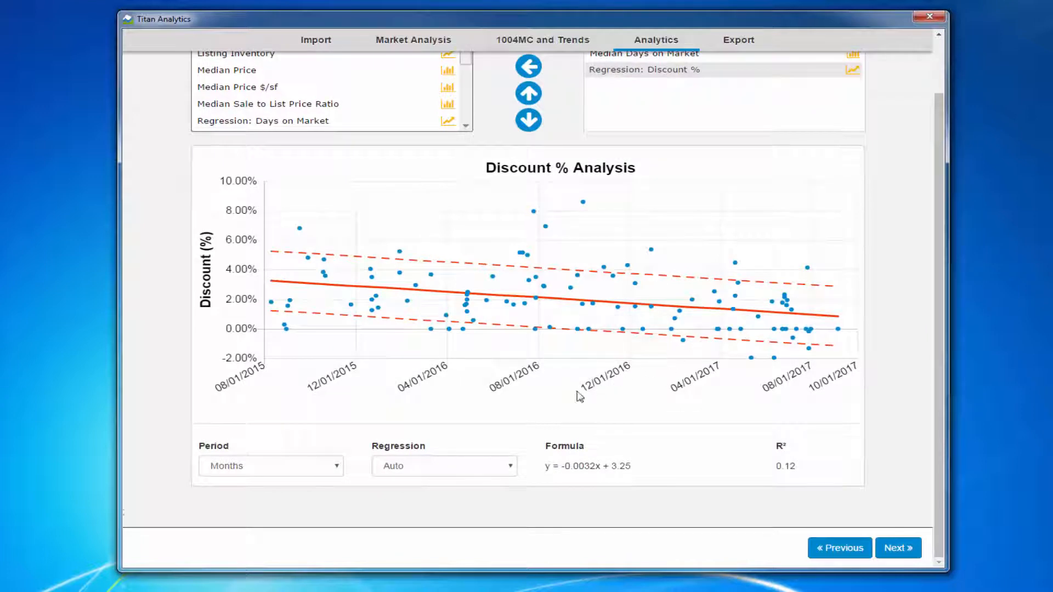
click(443, 465)
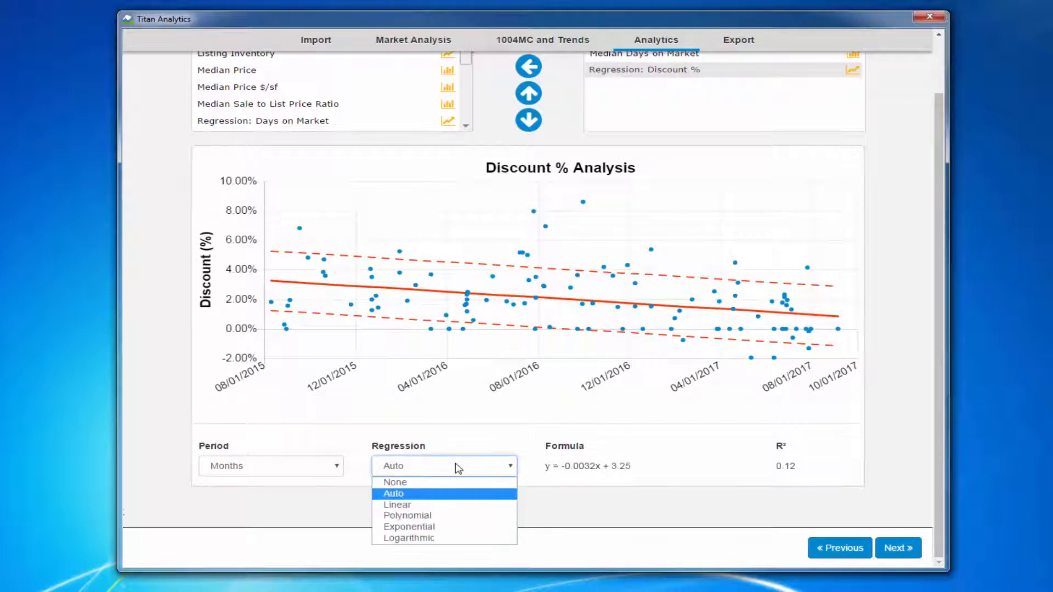
click(737, 39)
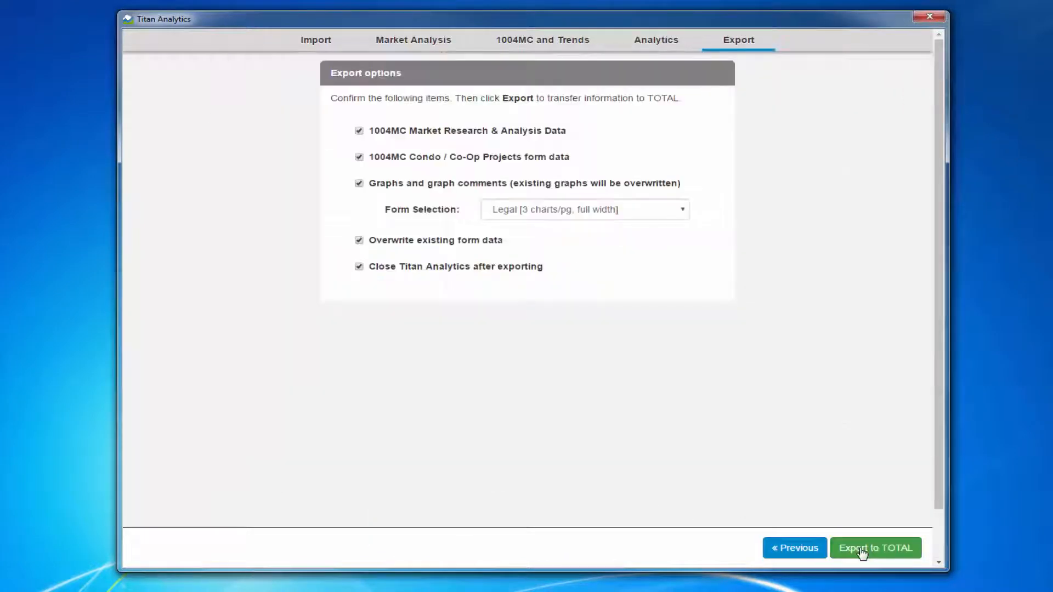
mouse_move(732, 466)
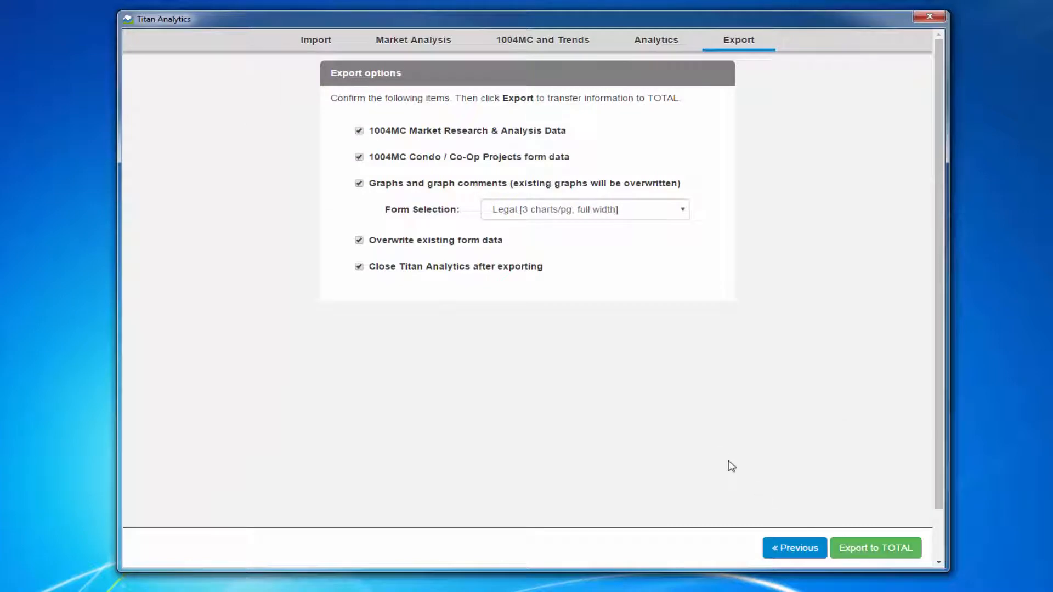
mouse_move(512, 219)
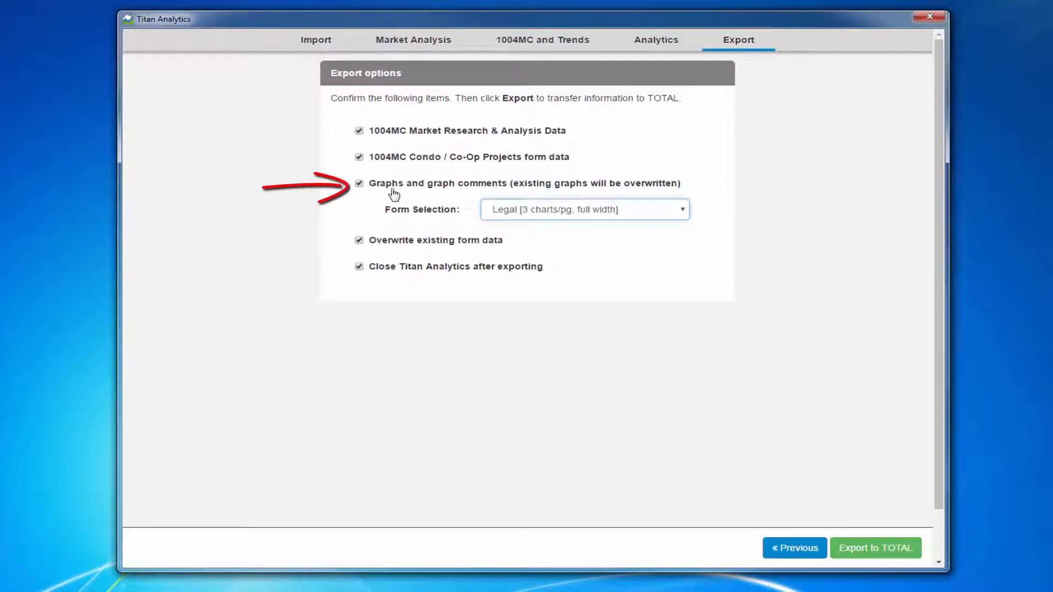
mouse_move(361, 187)
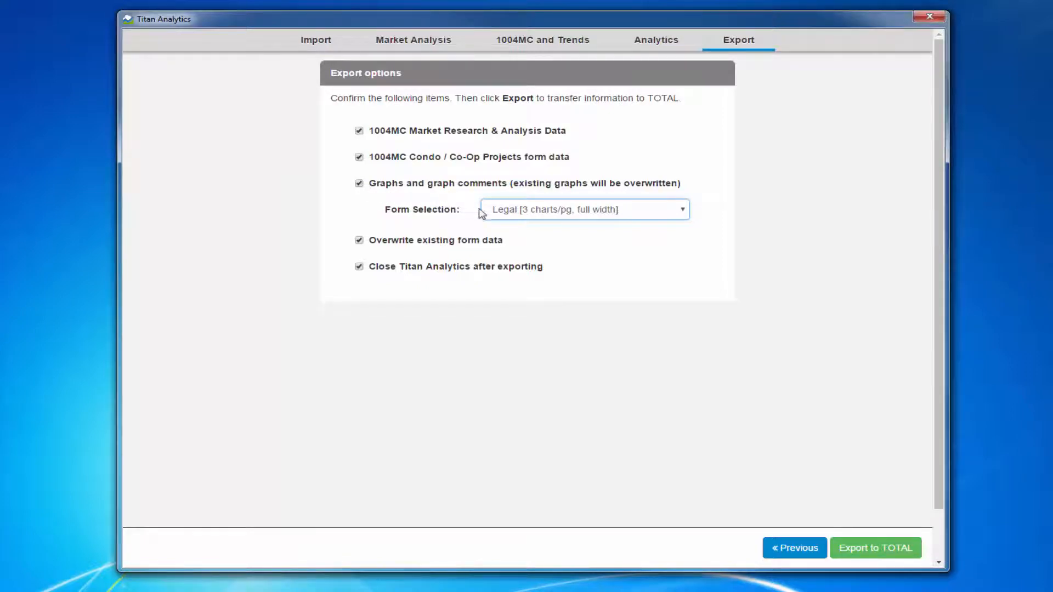
Export the market data, graphs and comments to TOTAL on the Legal 3 charts/pg full-width form
click(680, 209)
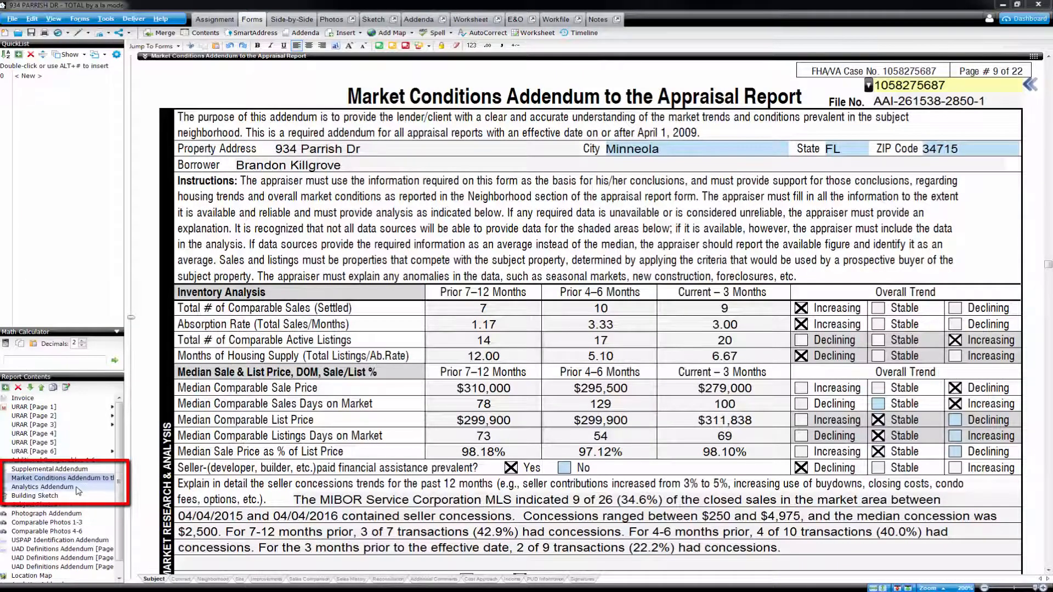
Show the Analytics Addendum with its Housing Supply, Median Days on Market and Discount % charts
click(41, 487)
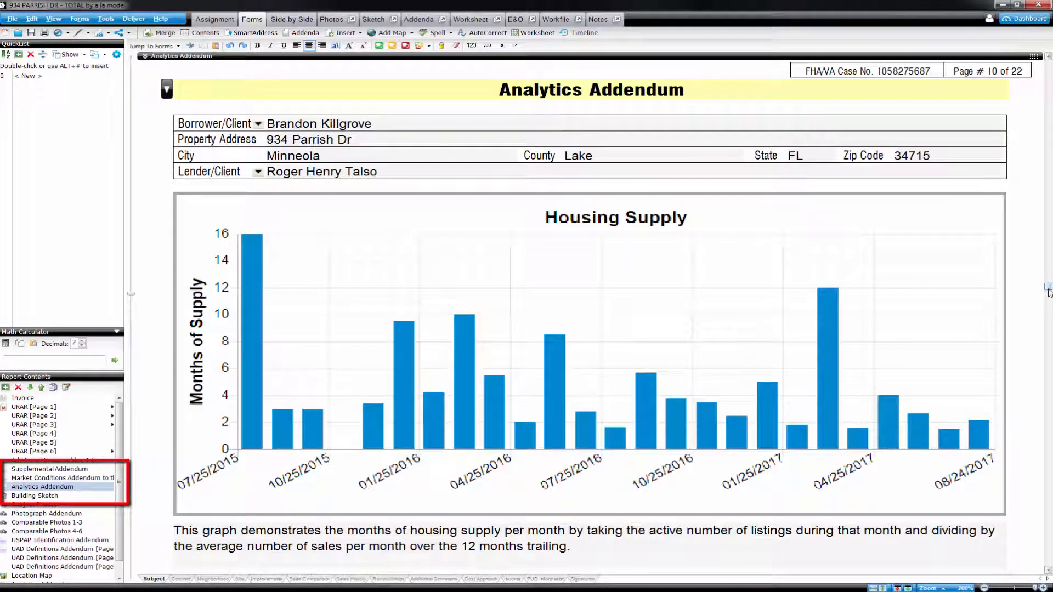
scroll(down, 3)
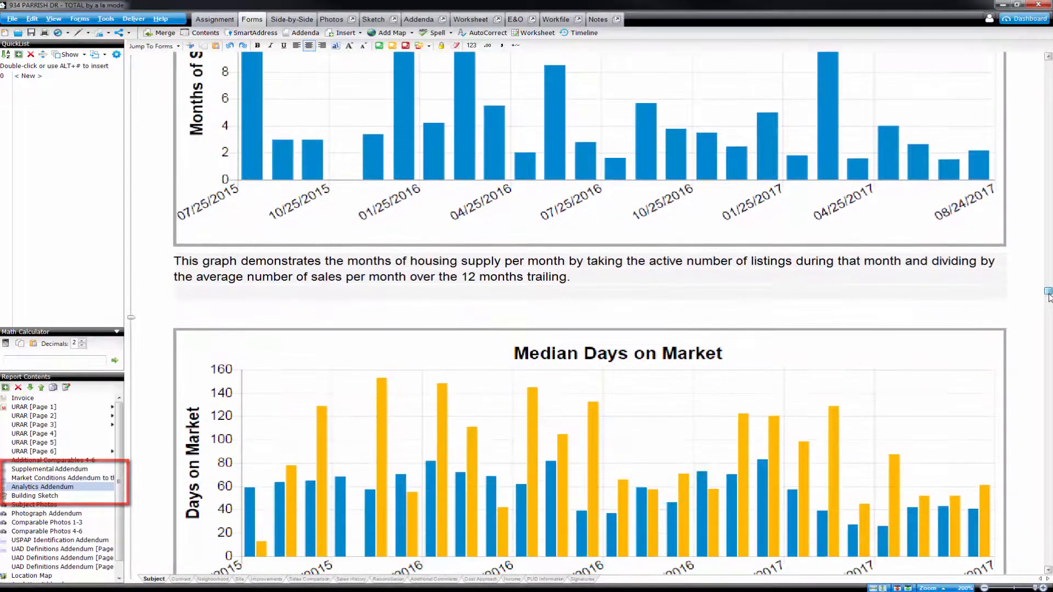
scroll(down, 3)
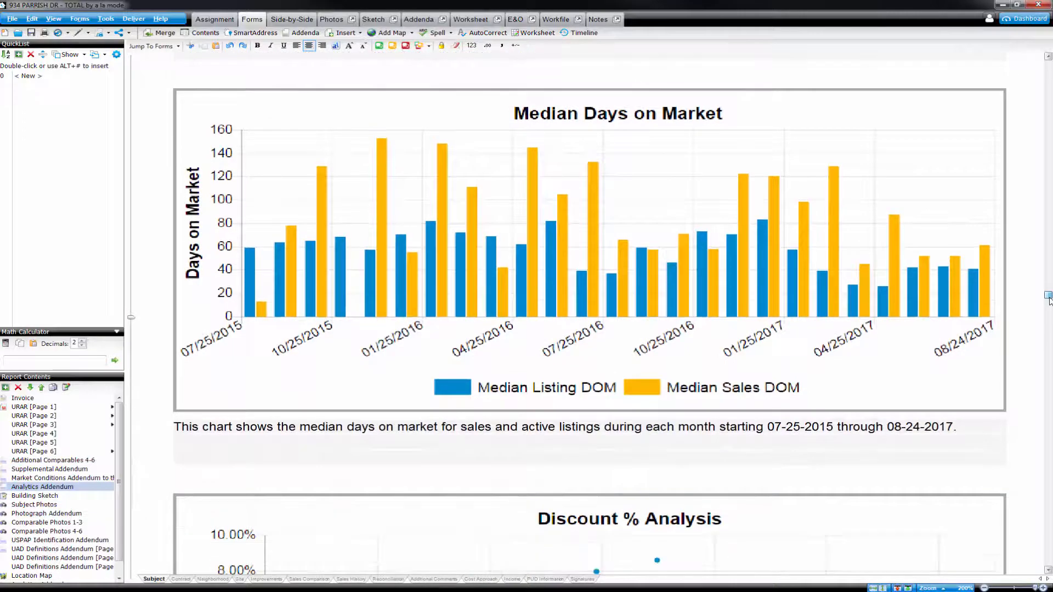
scroll(down, 3)
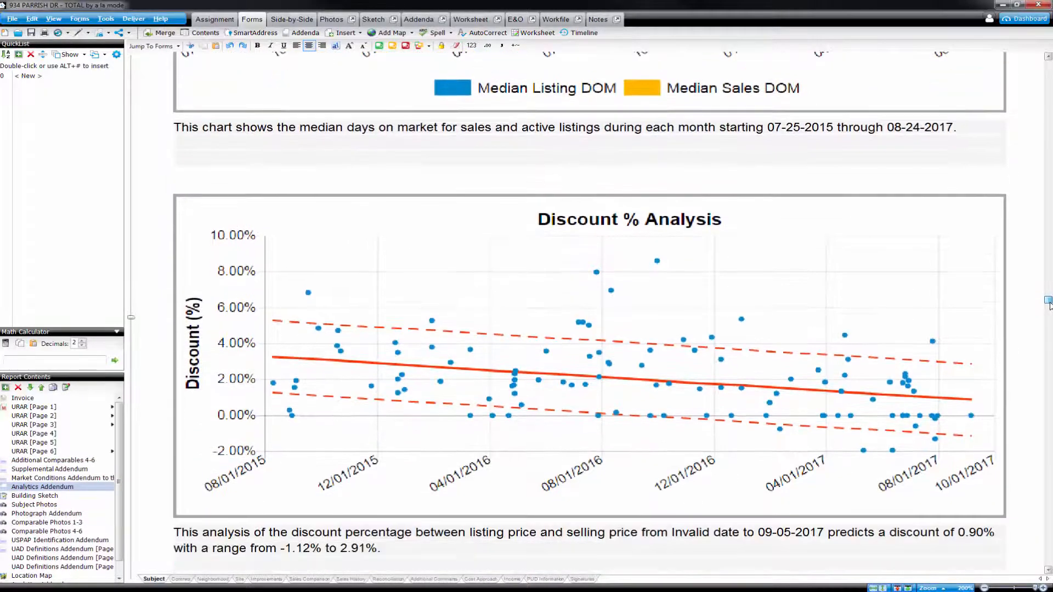